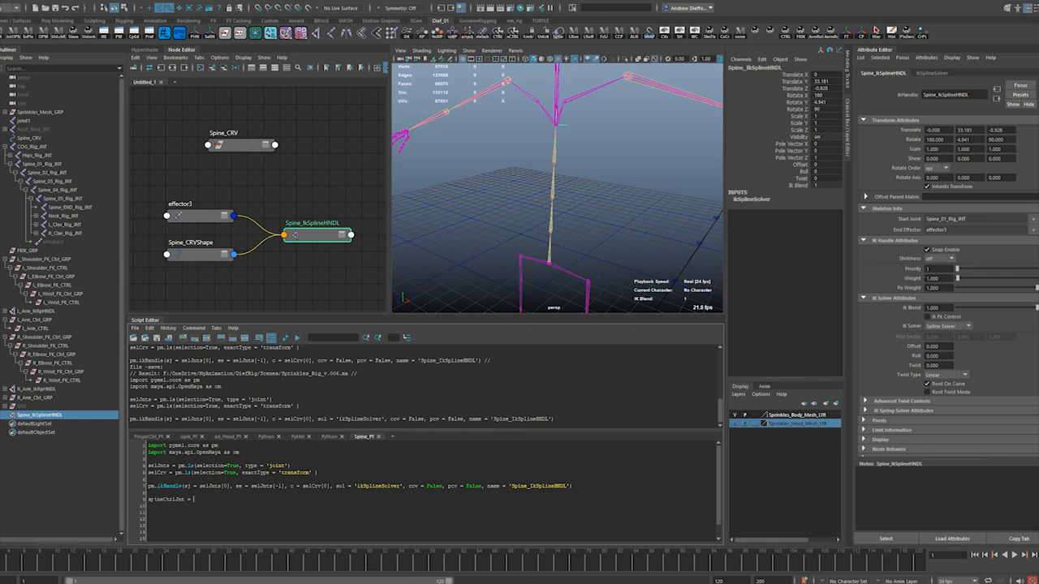
# - Write pm.joint(name='Spine_Ctrl_JNT', rad 0.5) and begin a for statement above it
pyautogui.write('pm.join')
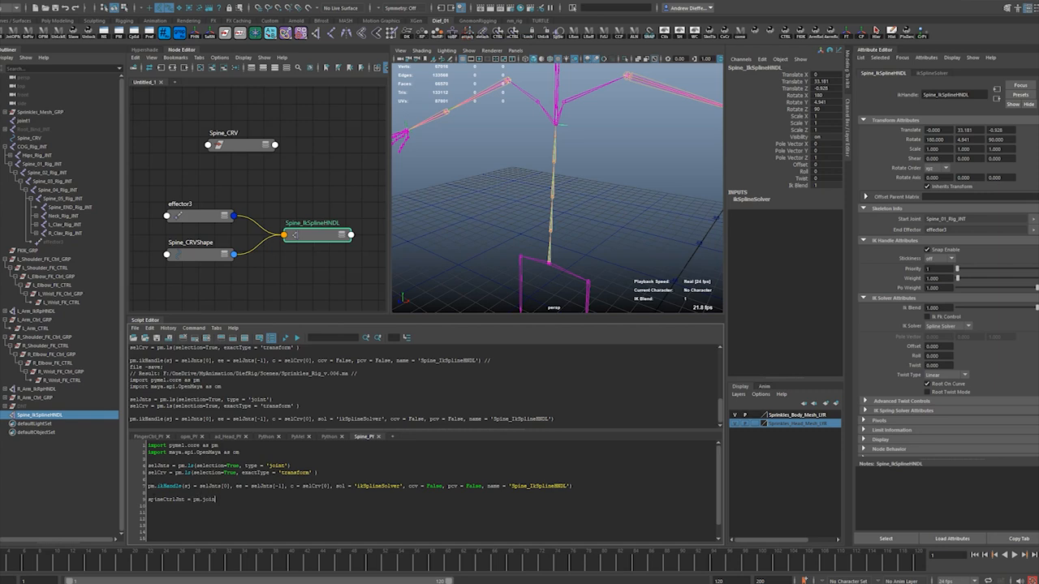
pyautogui.write('(name')
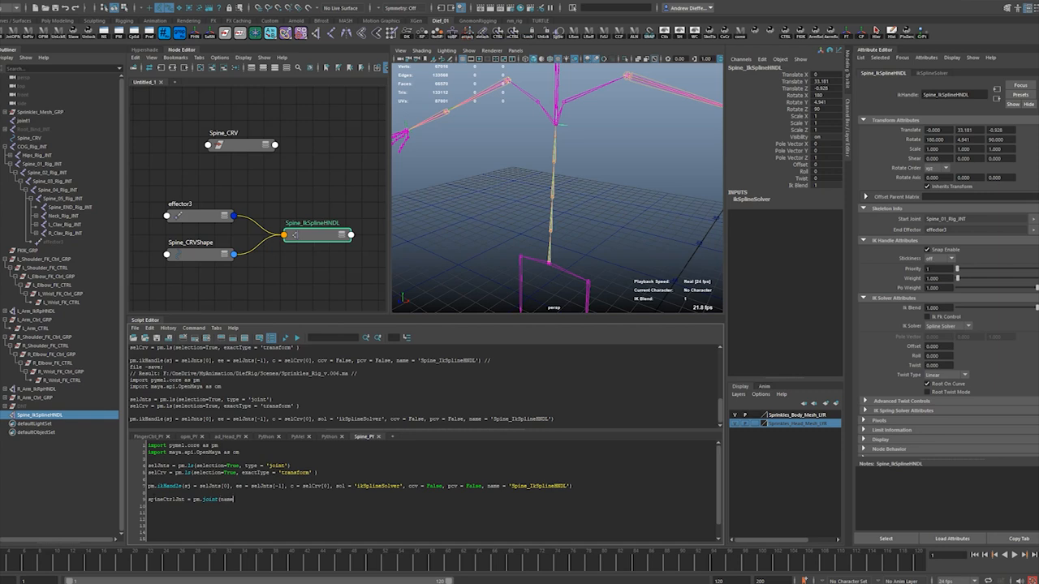
pyautogui.write("= '")
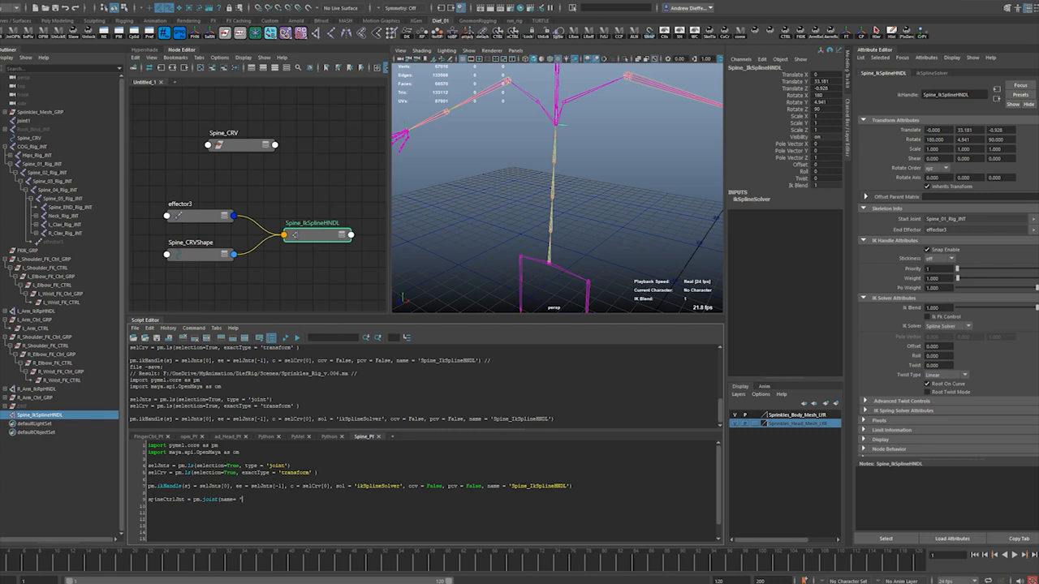
pyautogui.write("Spine_Ctrl_JNT', rad 0.5")
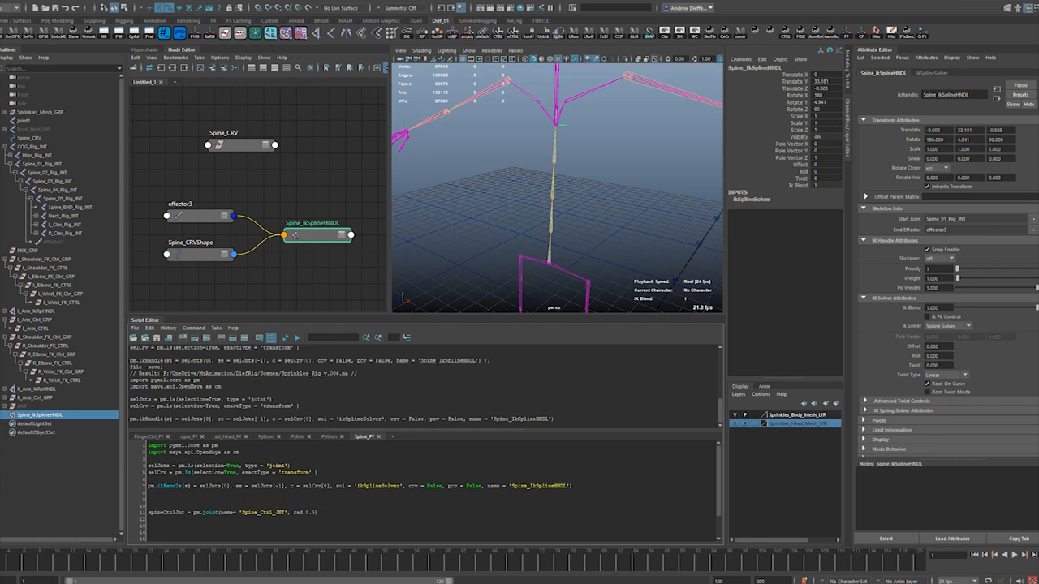
pyautogui.write('for')
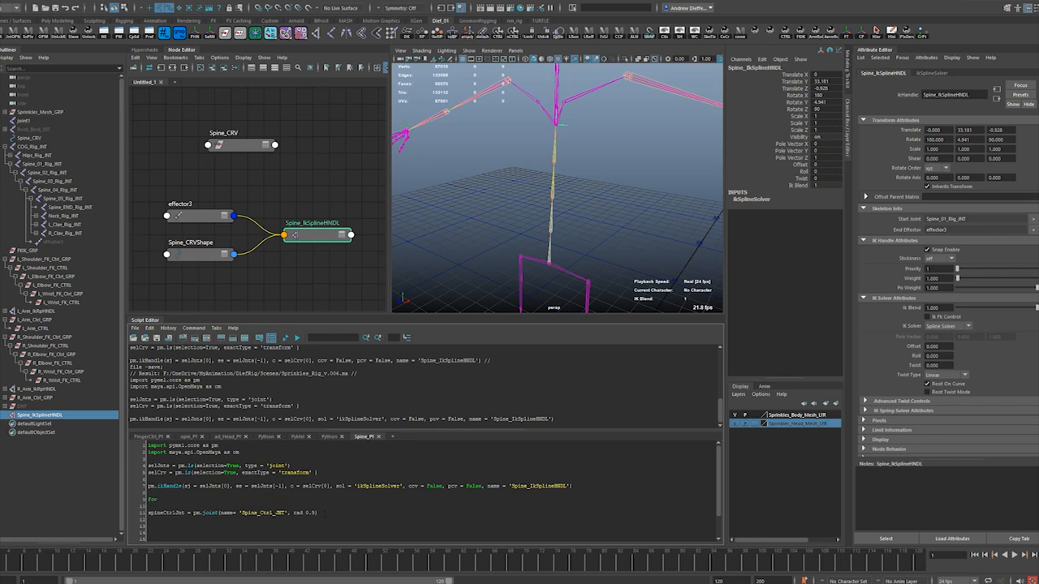
# - Complete 'for selJnt in selJnts:' and add a spineCtrlJnts = pm.select line below selCrv
pyautogui.write('selJnt in selJnts:')
pyautogui.write('spineCtrlJnts = pm.select')
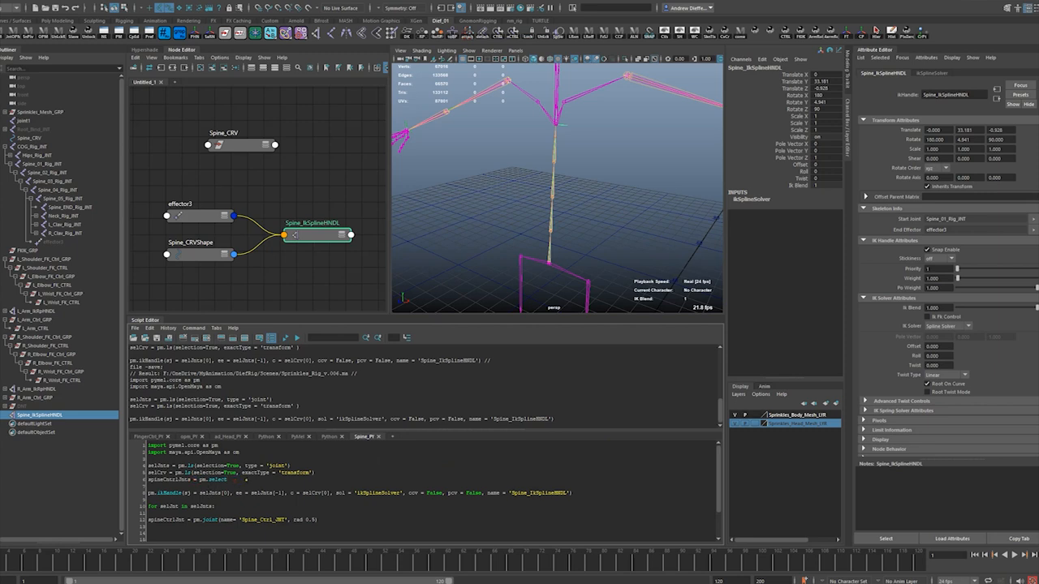
# - Replace the pm.select call with endJoints = selJnts[::len(selJnts)-1] and add midJNumber = int(len(selJoints) / 2)
pyautogui.doubleClick(159, 465)
pyautogui.write('Jnts[:')
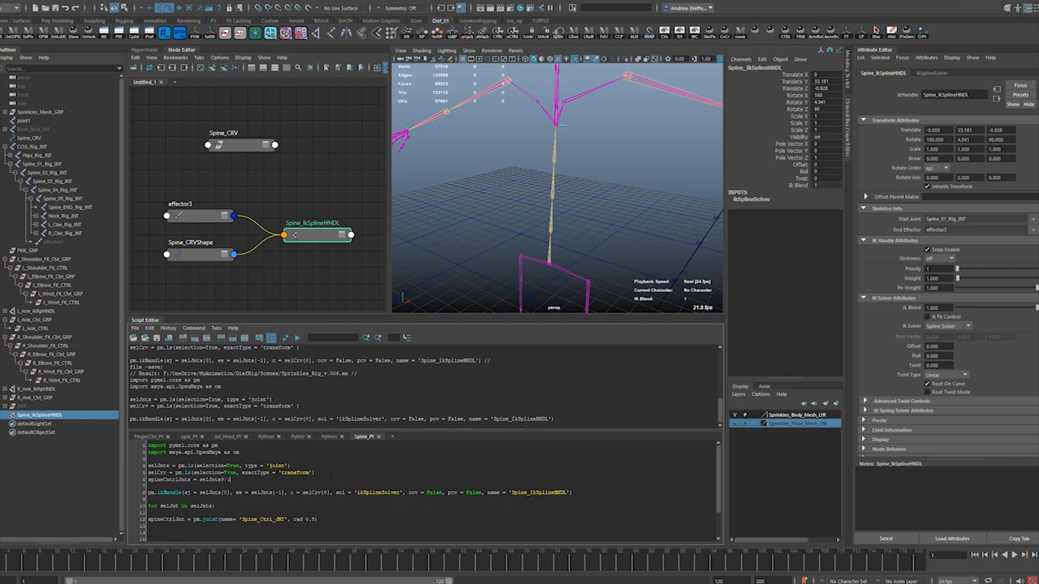
pyautogui.write('ld')
pyautogui.write('midJNumber = int(len(selJnts) / 2)')
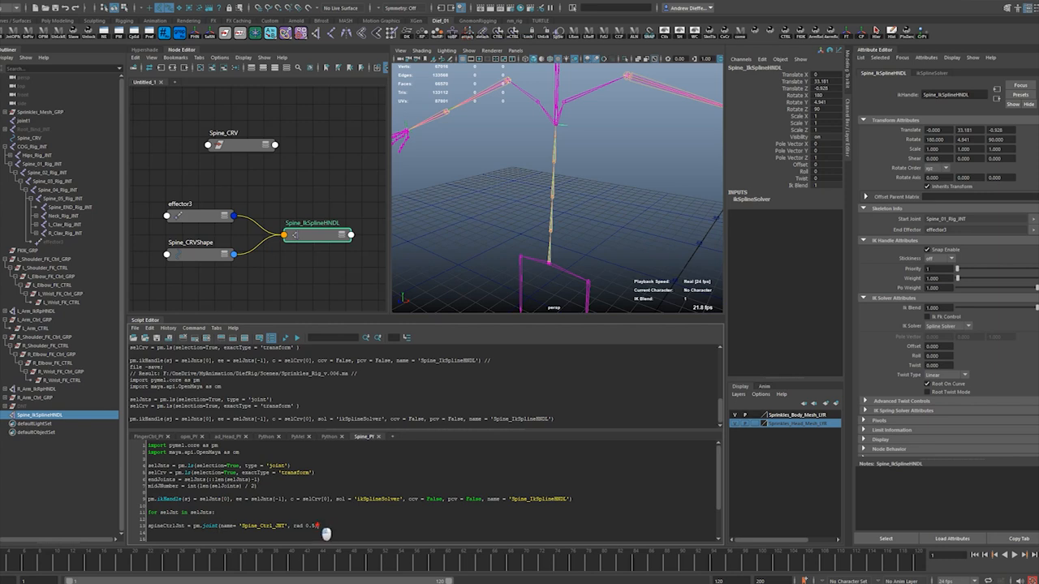
# - Remove the loop and joint lines and start the ctrlJoints list with selJnts[0]
pyautogui.moveTo(149, 512); pyautogui.dragTo(319, 526)
pyautogui.write('cntrlJoints = [')
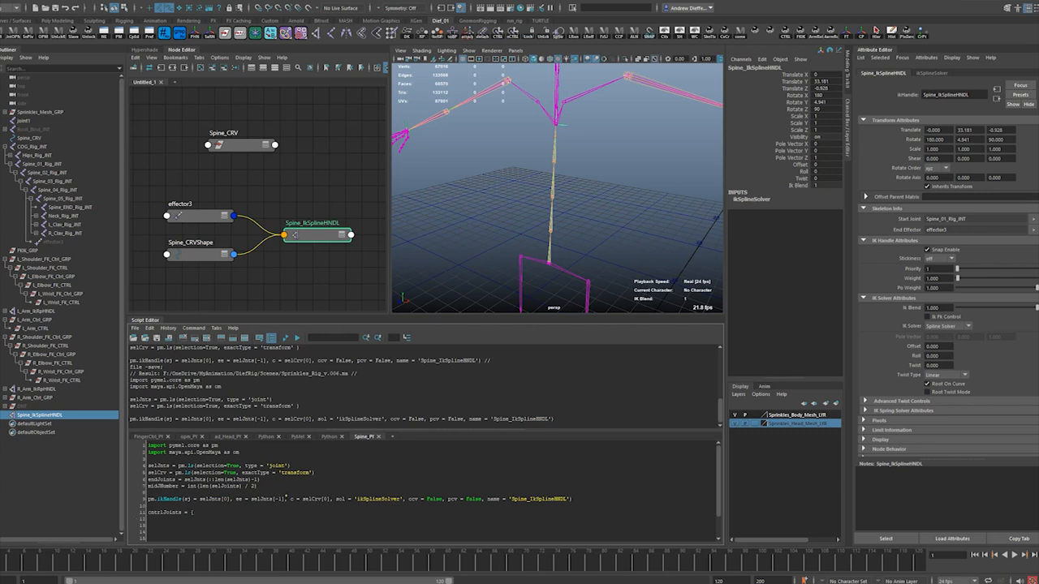
pyautogui.doubleClick(215, 480)
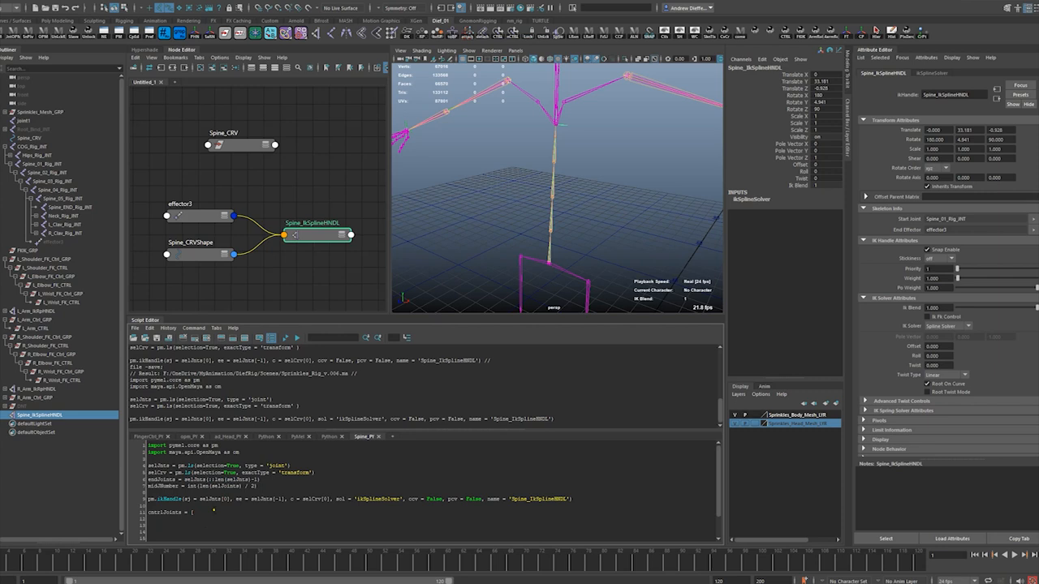
pyautogui.write('endJoints]')
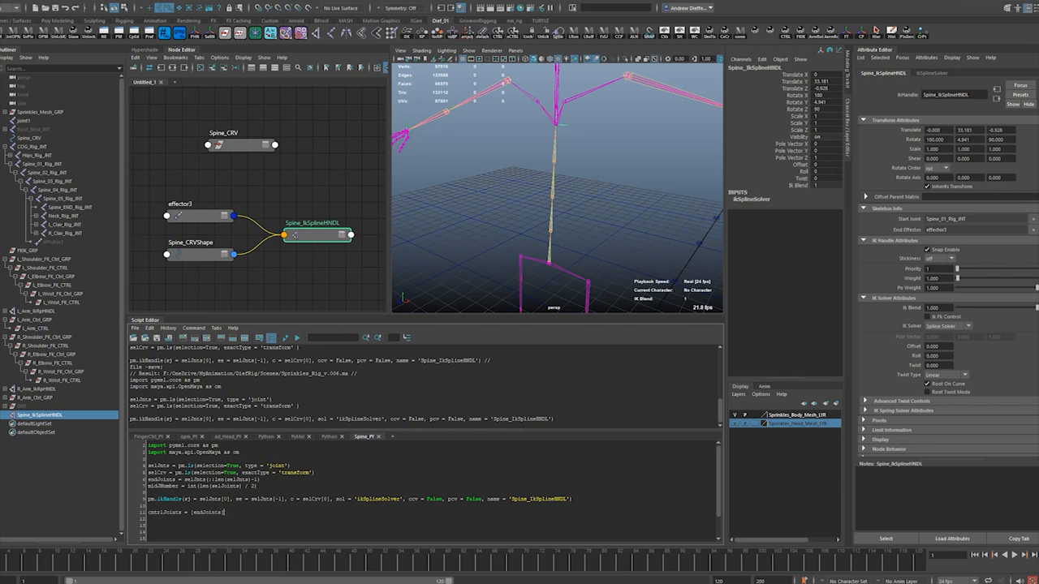
pyautogui.write('[0]')
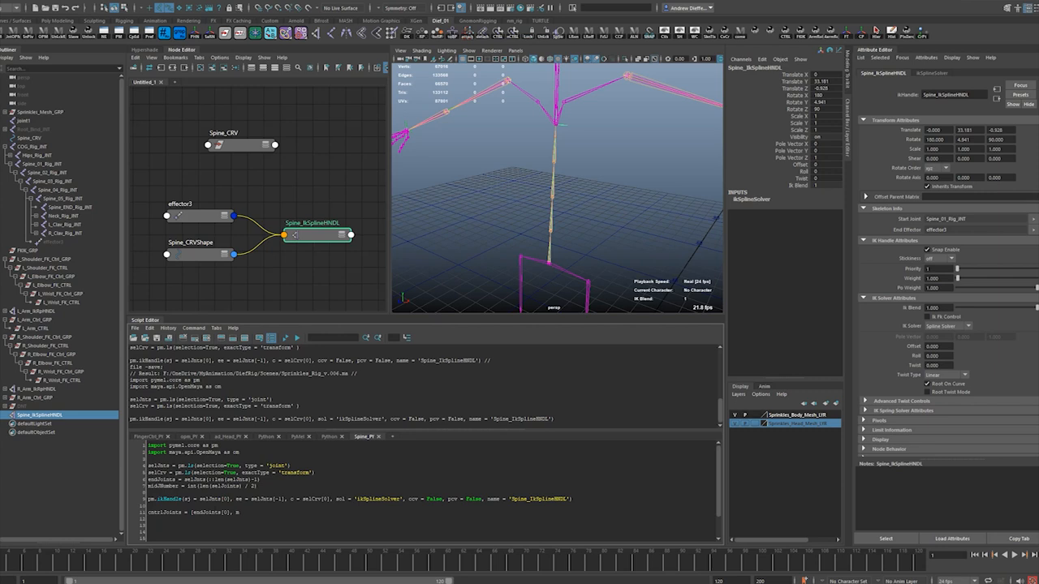
pyautogui.write('id')
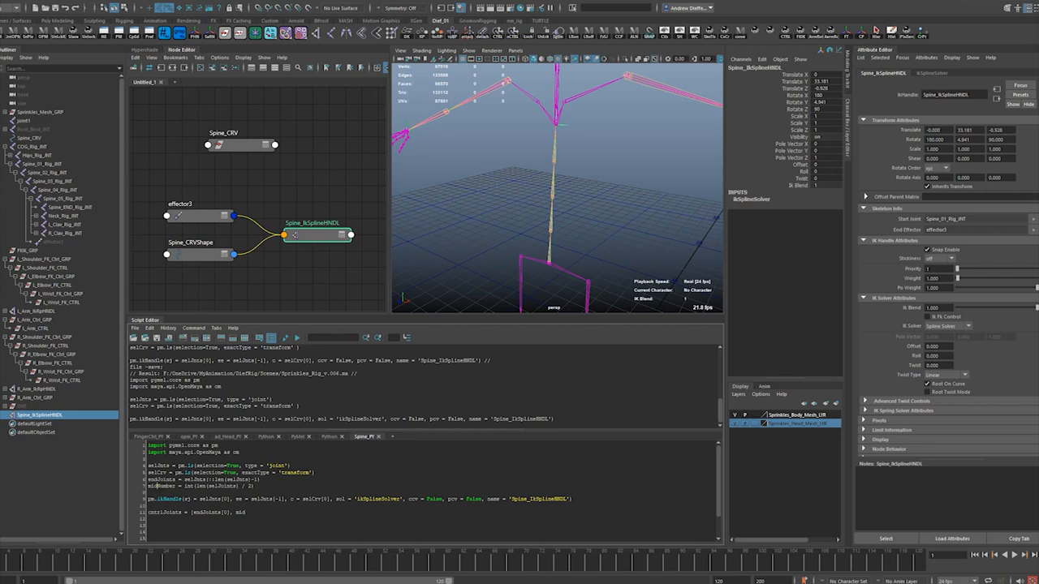
# - Finish ctrlJoints with the middle and last joints, replacing endJoints with selJnts
pyautogui.doubleClick(158, 465)
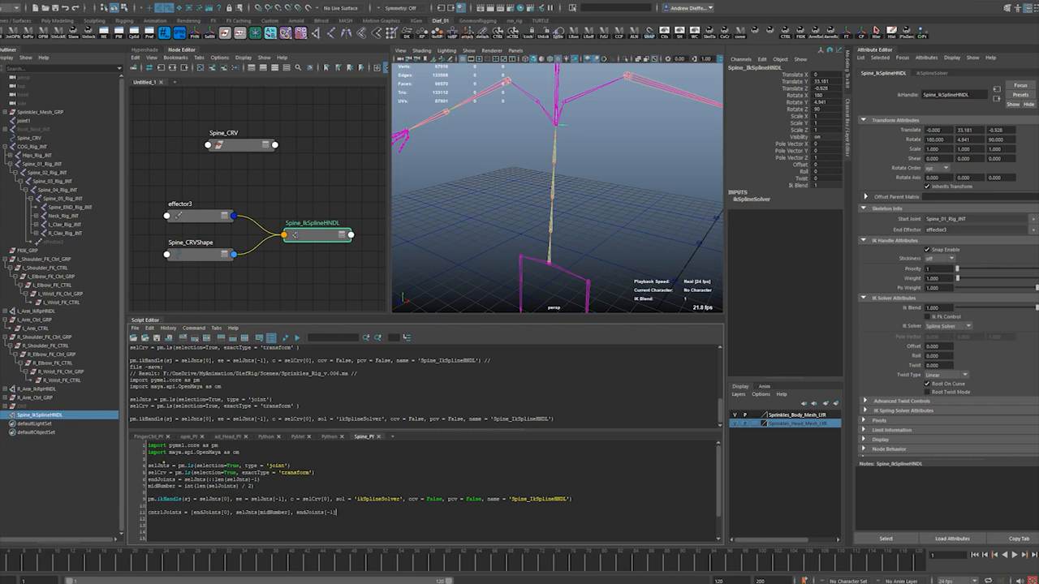
pyautogui.doubleClick(159, 465)
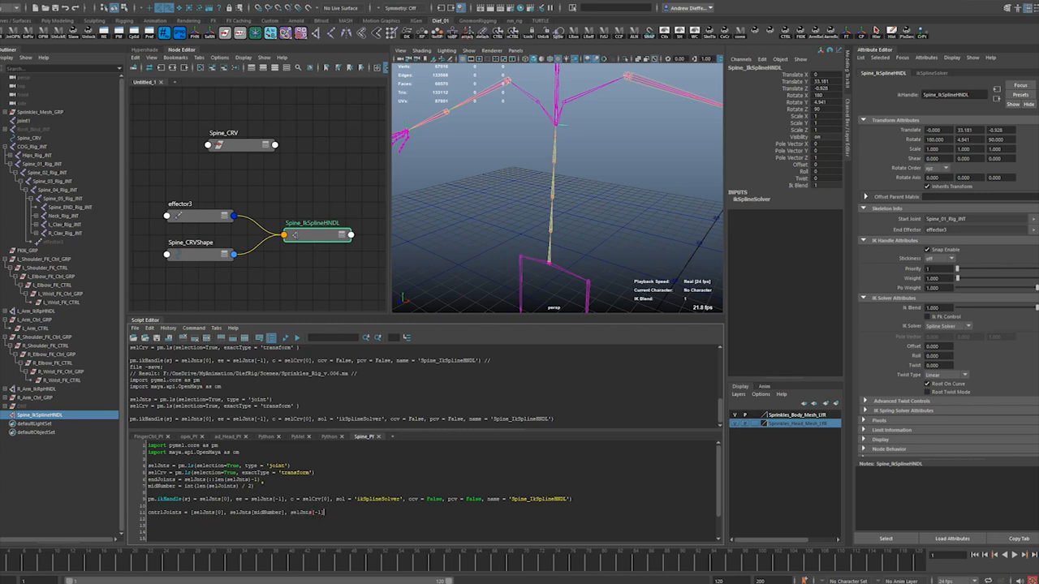
pyautogui.tripleClick(203, 479)
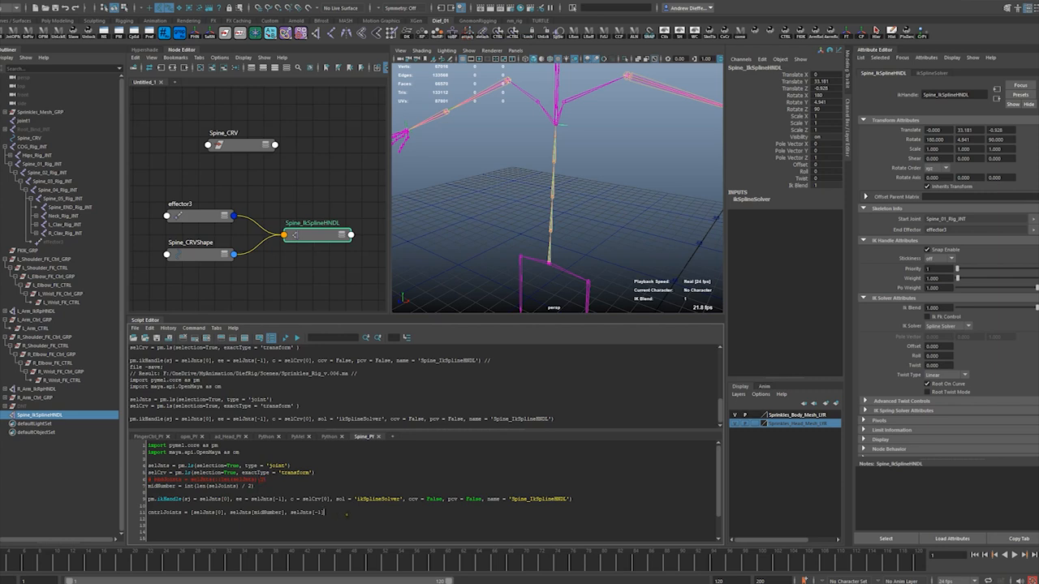
# - Print ctrlJoints, fix the selJnts name error, and run to list Spine_01, Spine_03, Spine_05
pyautogui.write('print cntrlJoints')
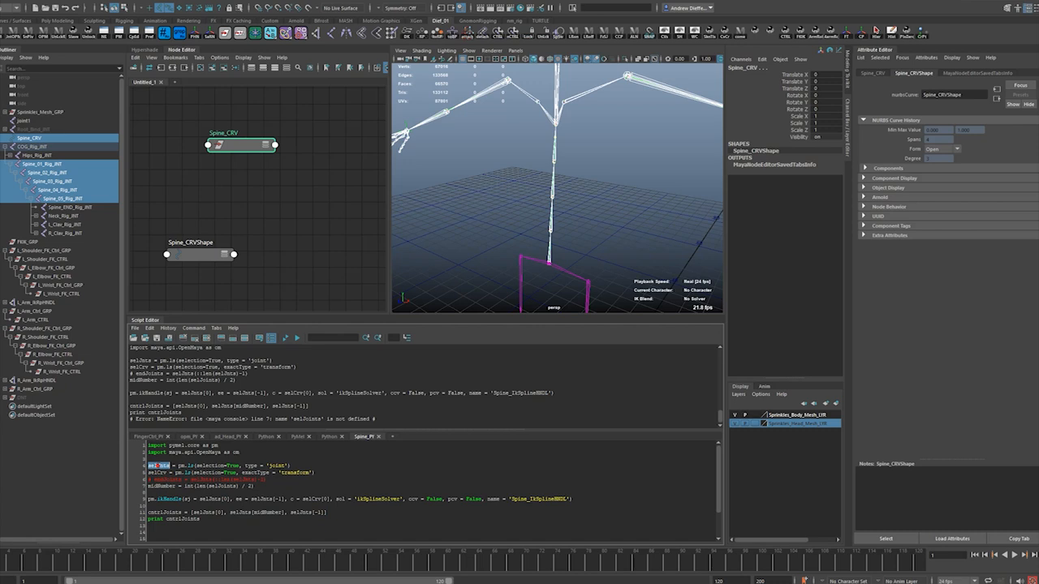
pyautogui.doubleClick(241, 512)
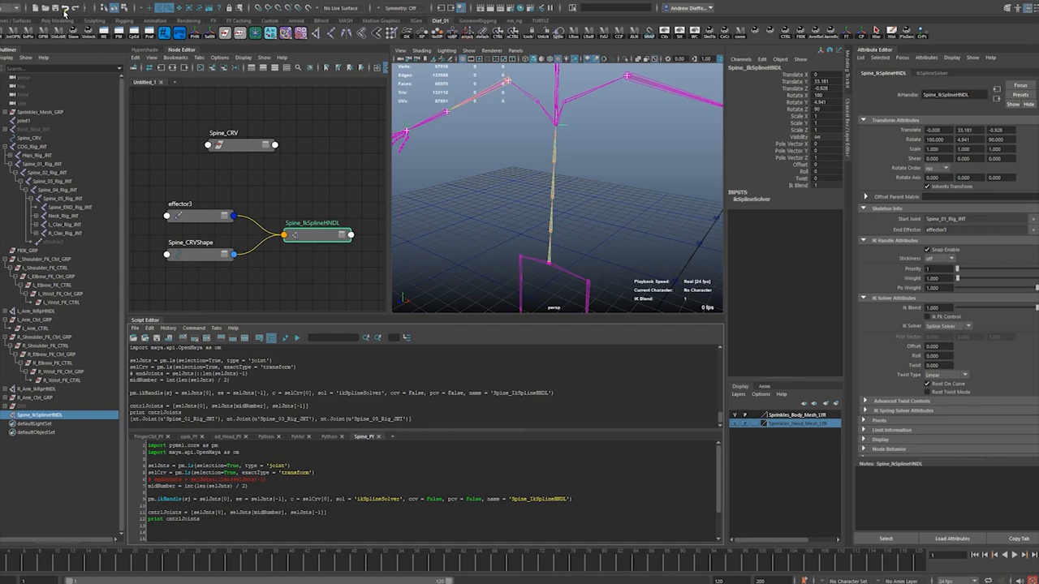
# - Undo the test run and loop over cntrlJoints, creating 0.25-radius joints snapped by temporary parent constraints
pyautogui.click(241, 144)
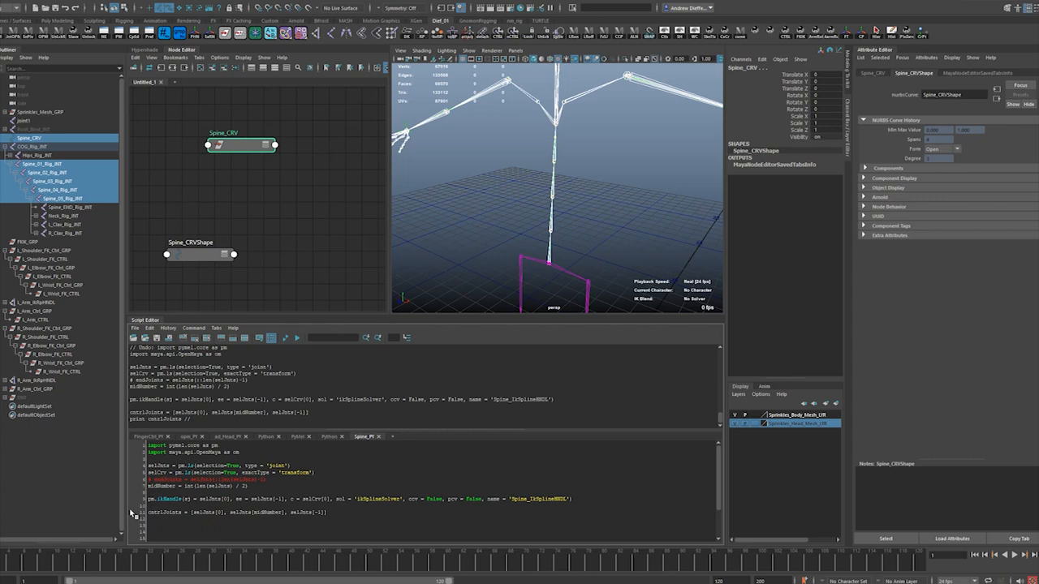
pyautogui.write('for cntrlJnt')
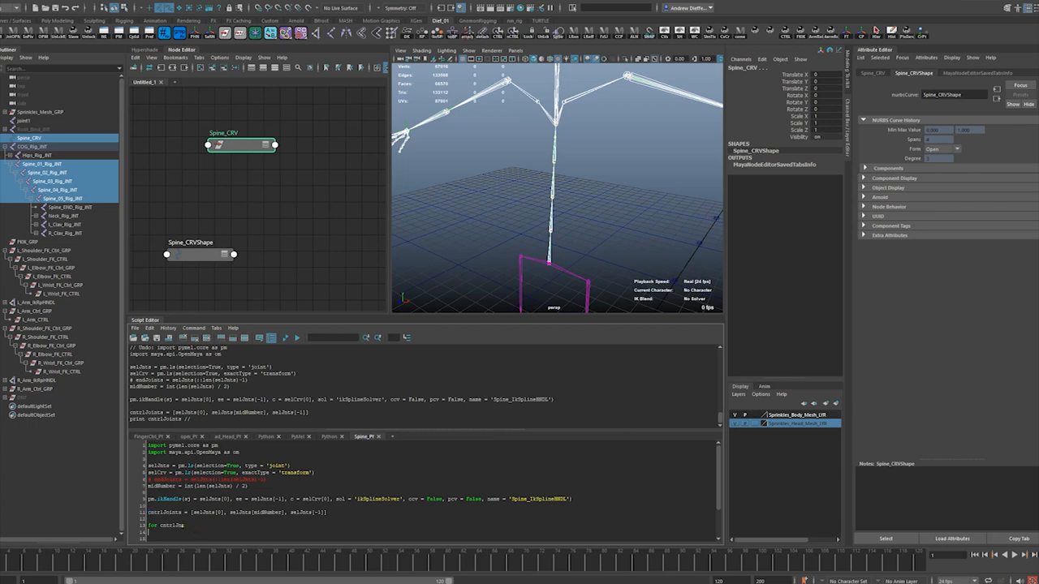
pyautogui.doubleClick(168, 525)
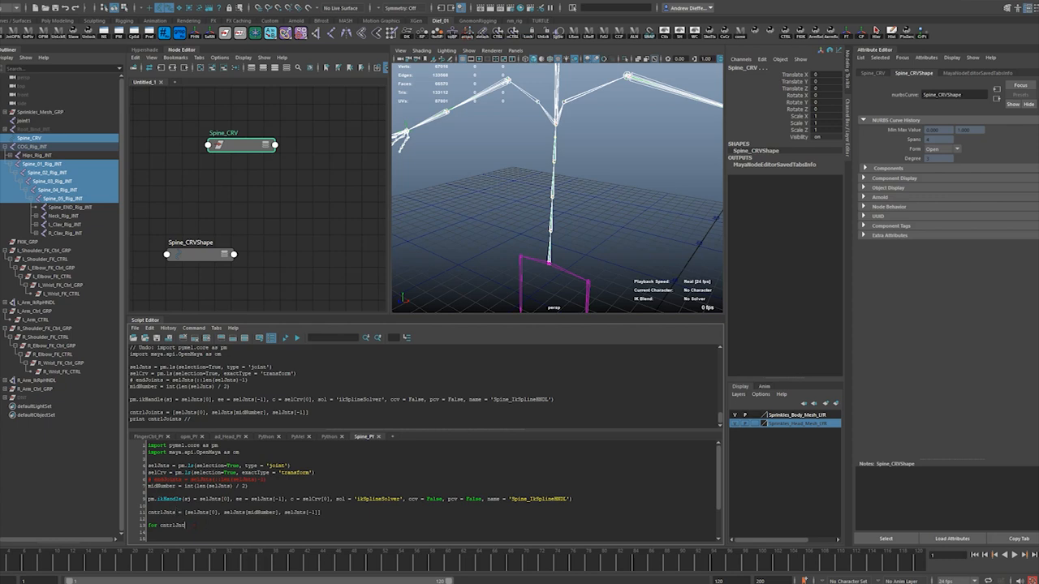
pyautogui.write('in cntrlJnts:')
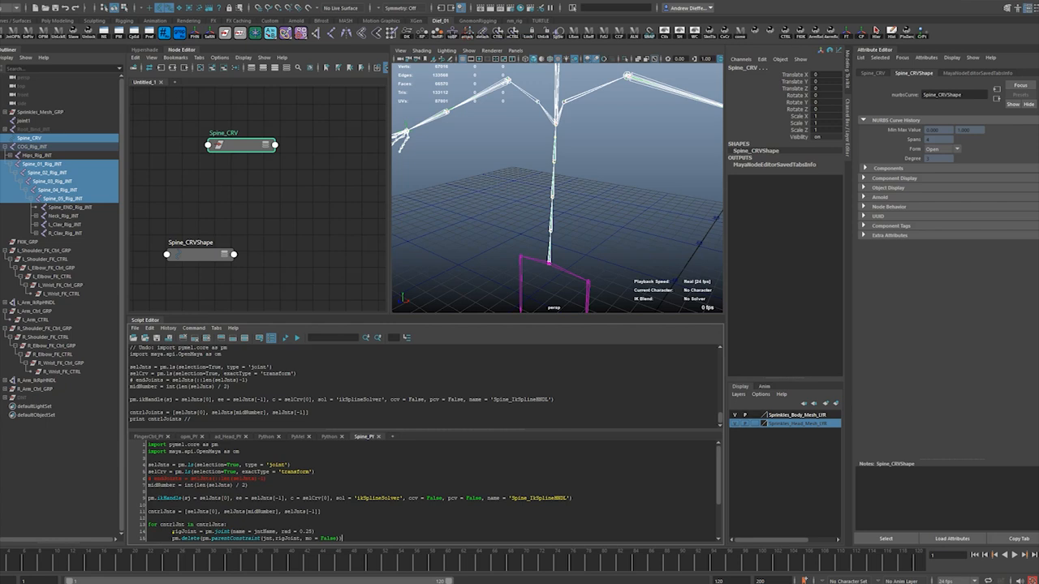
# - Rename the loop variables to baseJnts, baseJnt and spineCtrlJoint, then open the Save Script dialog
pyautogui.scroll(-3)
pyautogui.write('base')
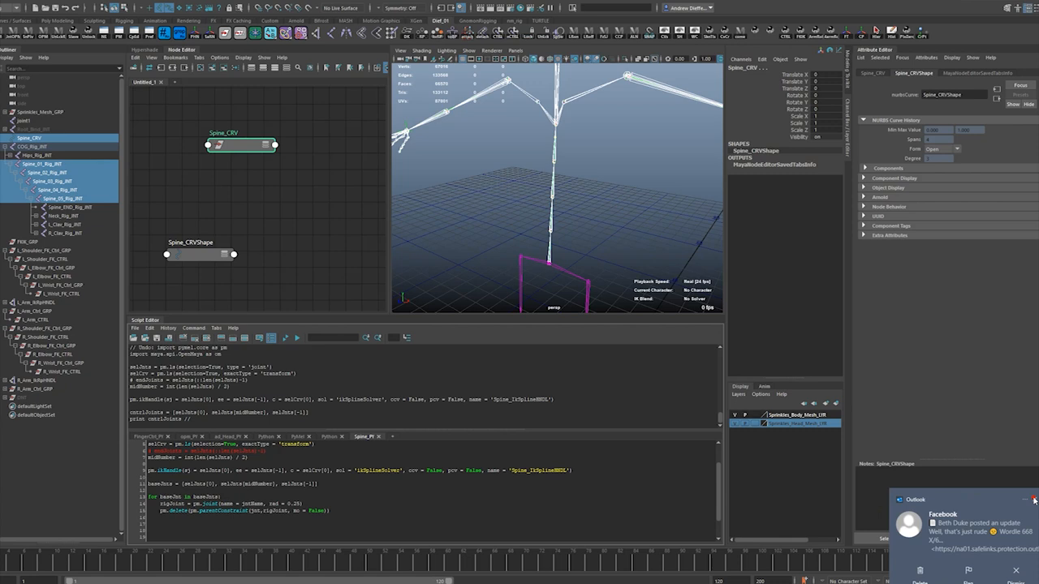
pyautogui.click(1032, 500)
pyautogui.write('splineCtrl')
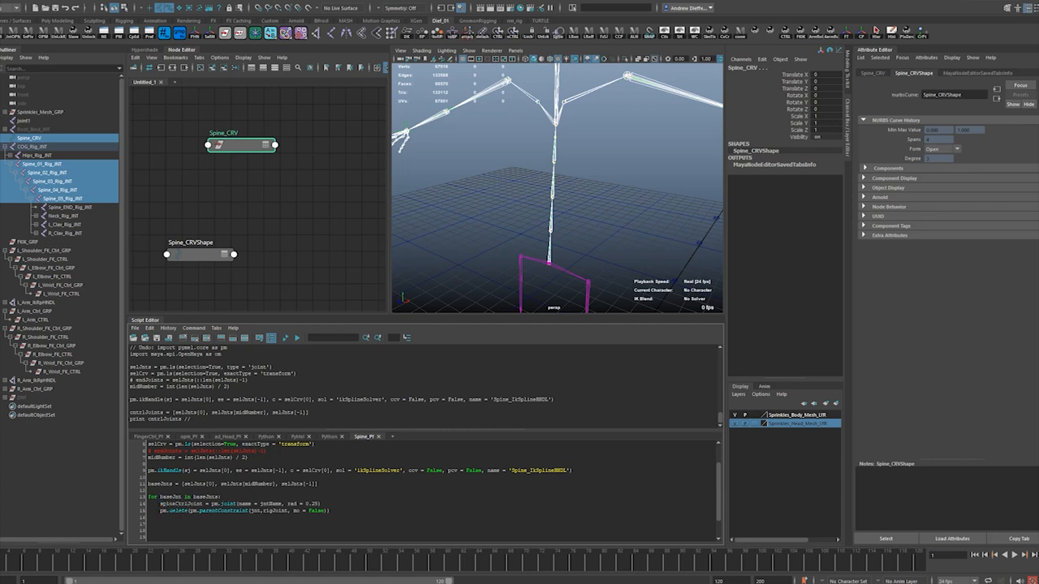
pyautogui.doubleClick(181, 503)
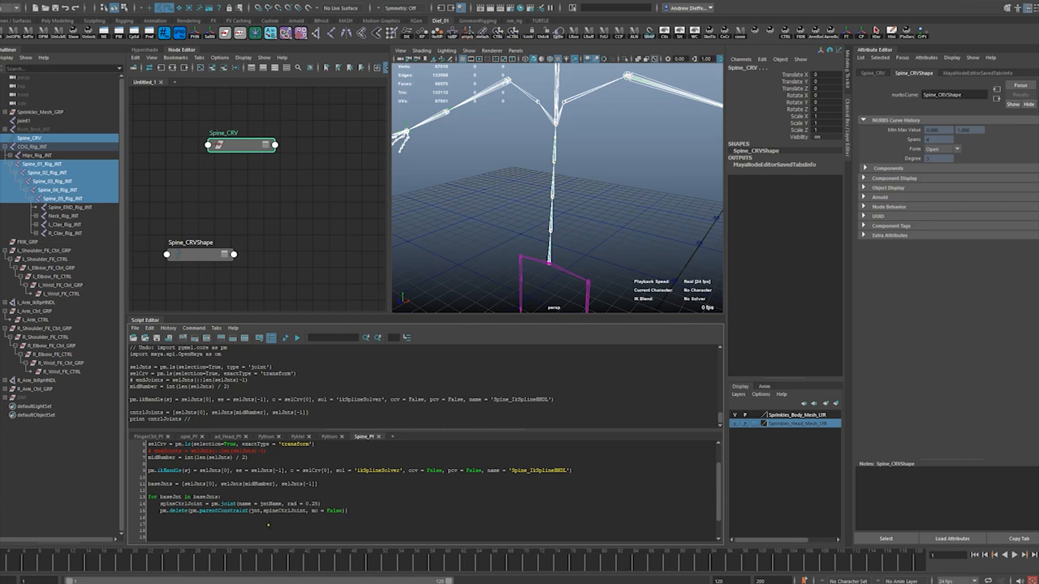
pyautogui.doubleClick(171, 496)
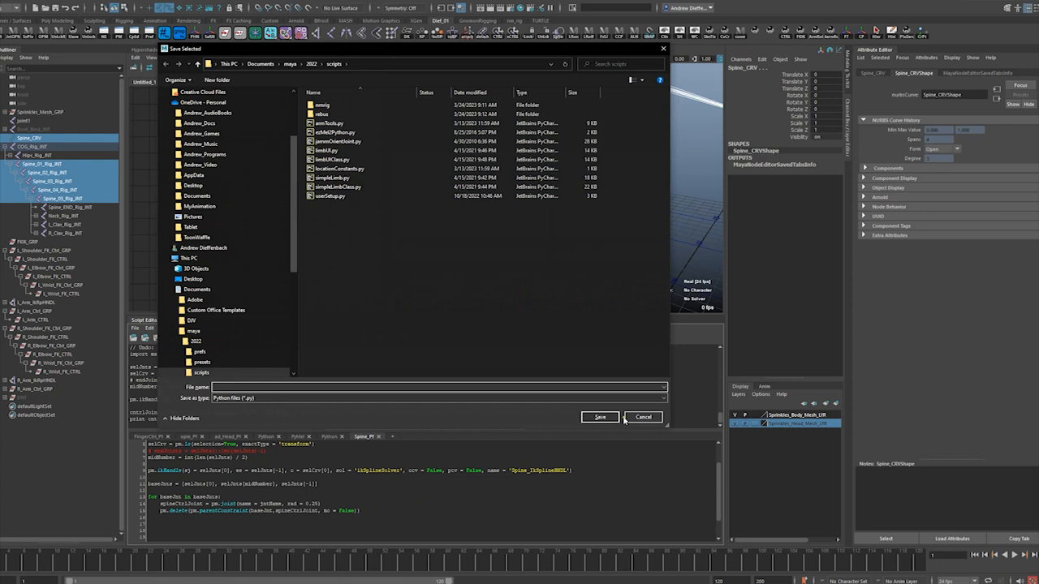
# - Cancel the save dialog and run the script, building Spine_IkSplineHNDL before a jntName NameError
pyautogui.click(642, 417)
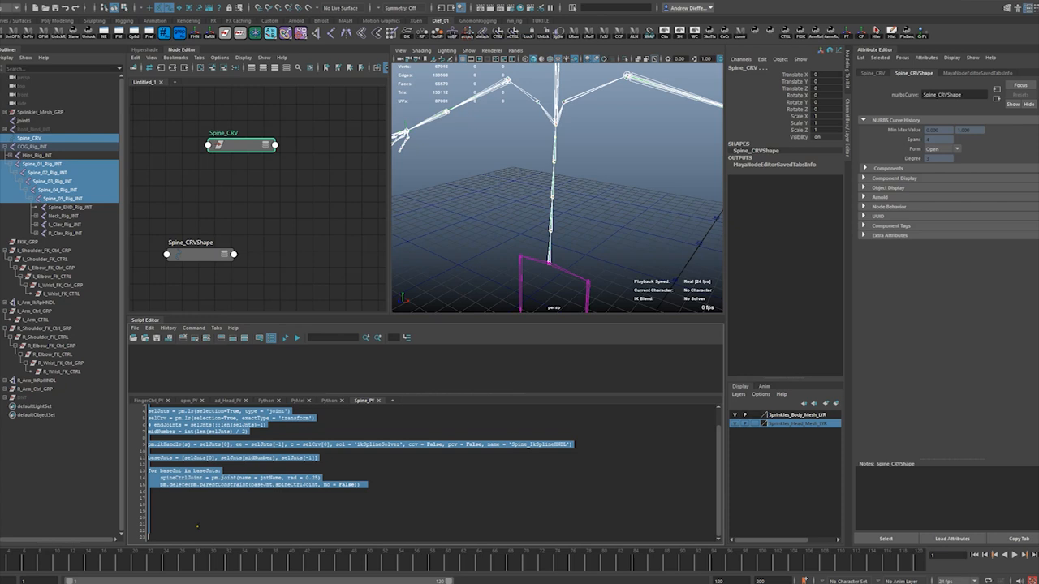
pyautogui.click(297, 338)
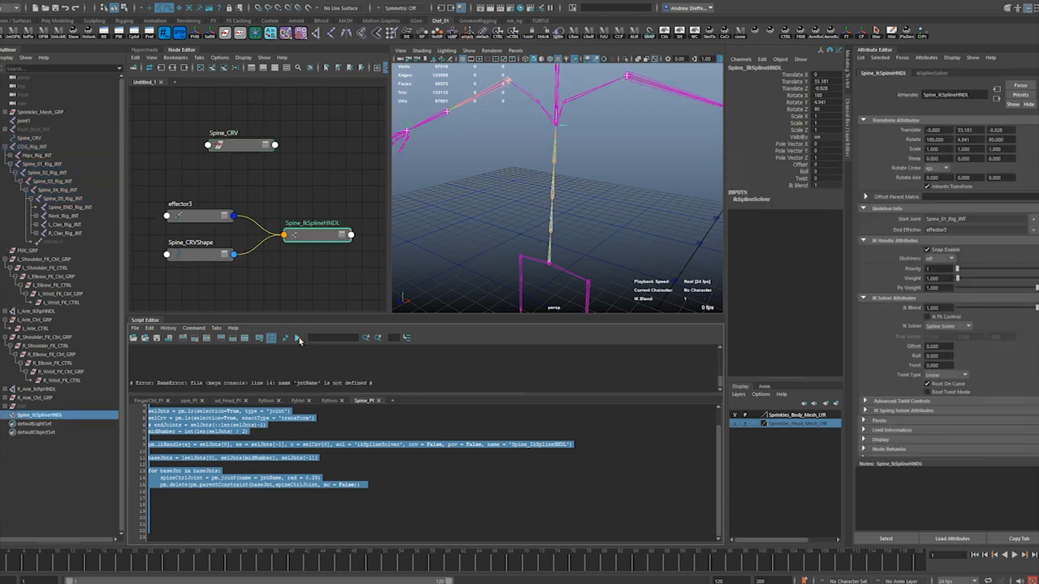
pyautogui.moveTo(331, 262)
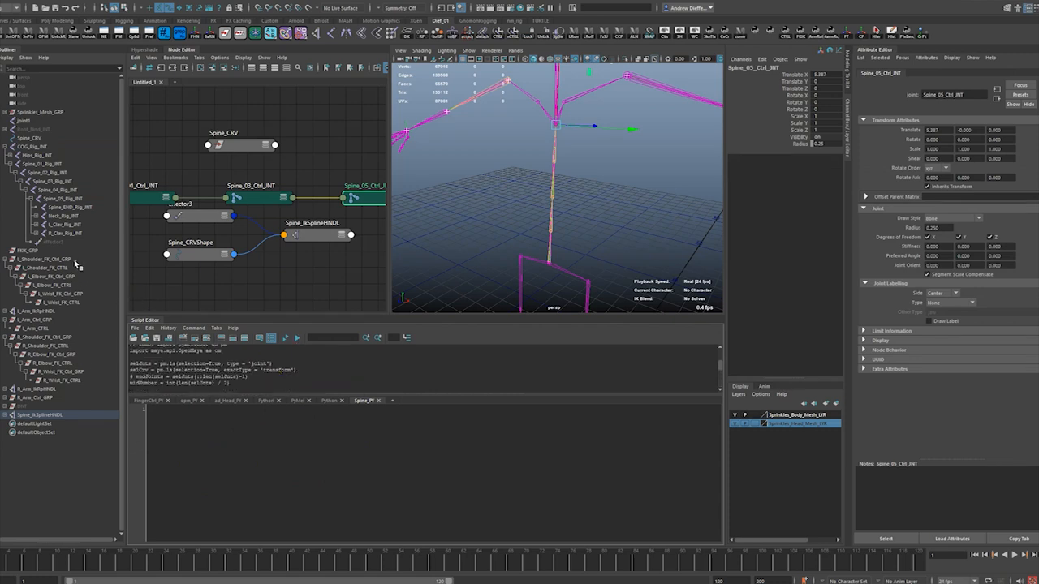
pyautogui.moveTo(48, 285)
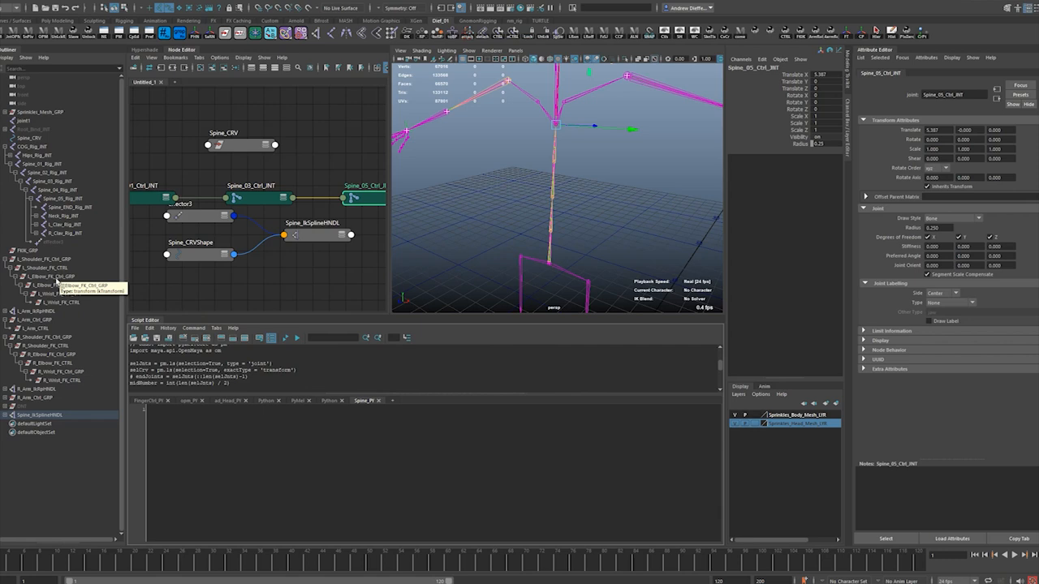
pyautogui.moveTo(77, 335)
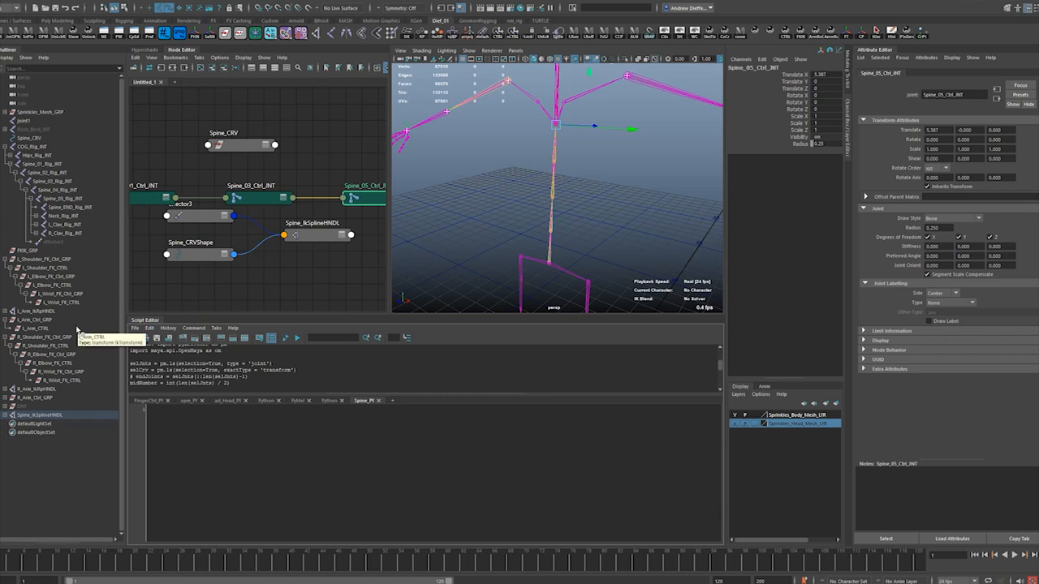